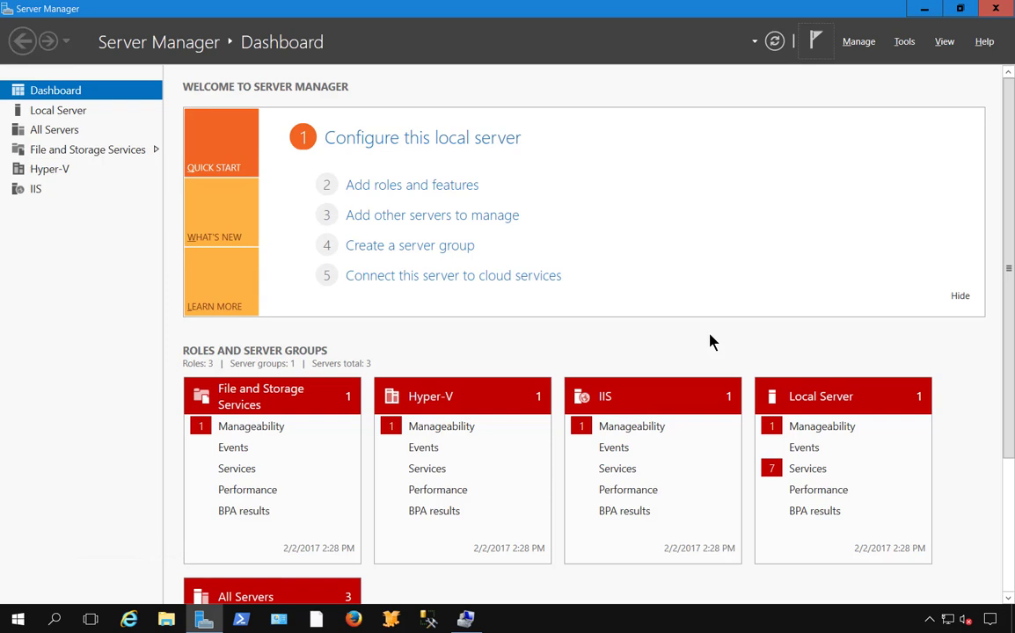
pyautogui.moveTo(723, 339)
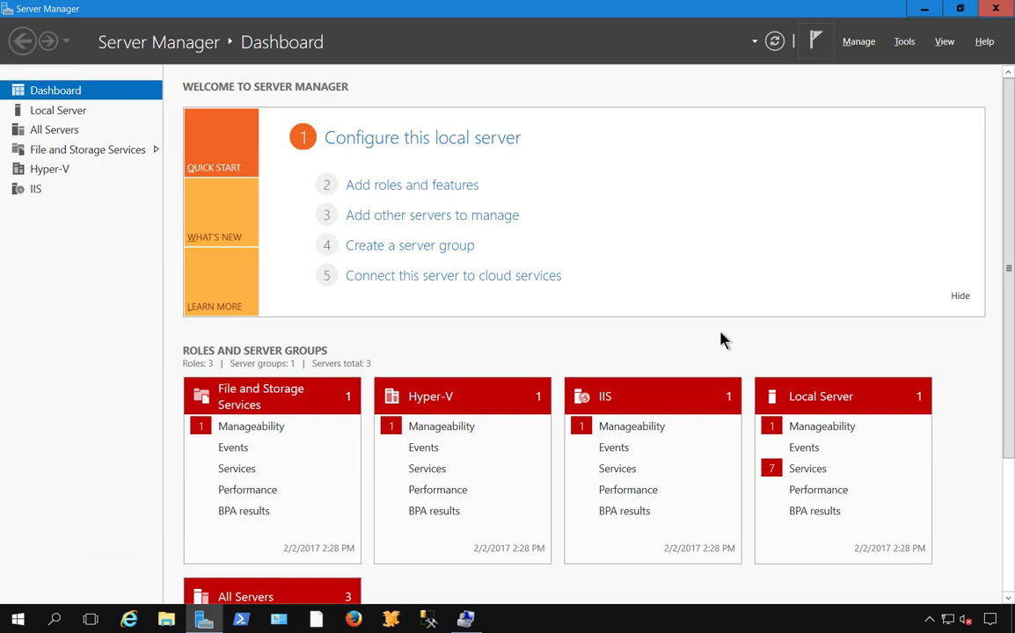
# Step: Start the Remove Roles and Features wizard from Manage and advance to the Server Roles list
pyautogui.click(859, 43)
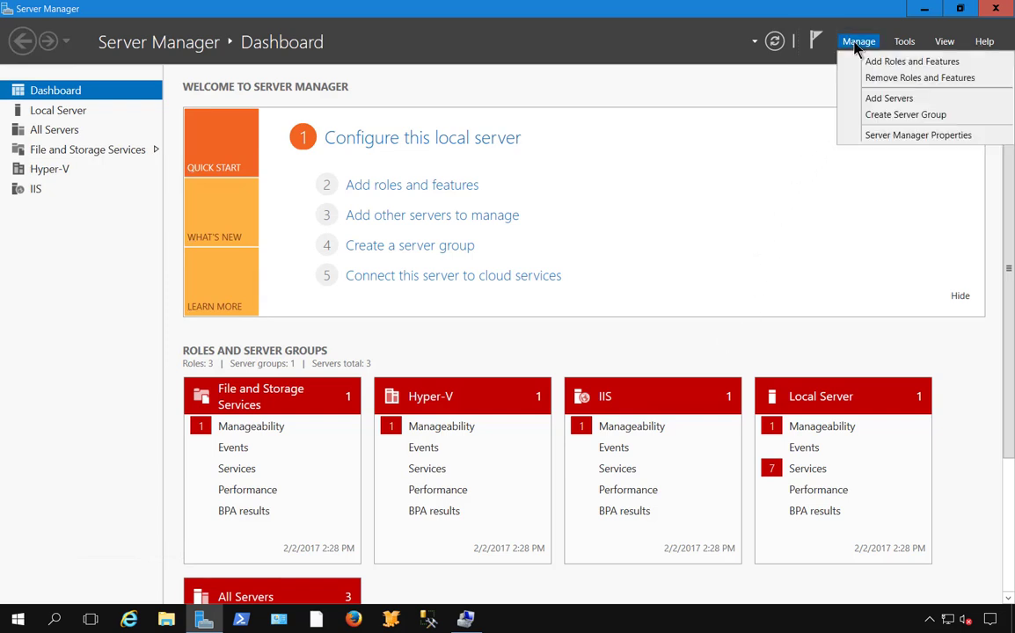
pyautogui.click(918, 78)
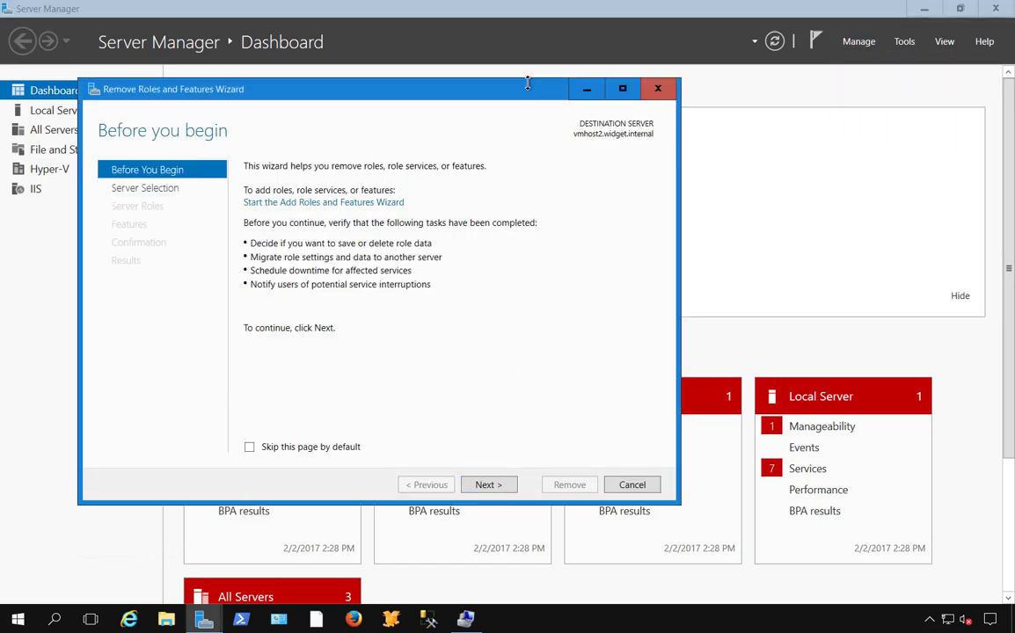
pyautogui.click(488, 486)
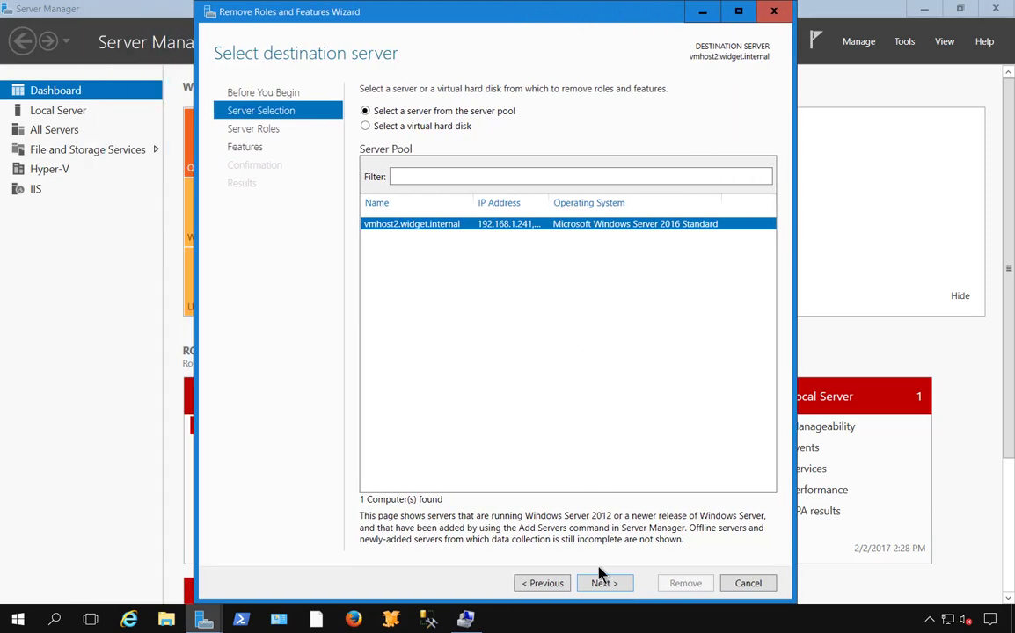
pyautogui.click(605, 584)
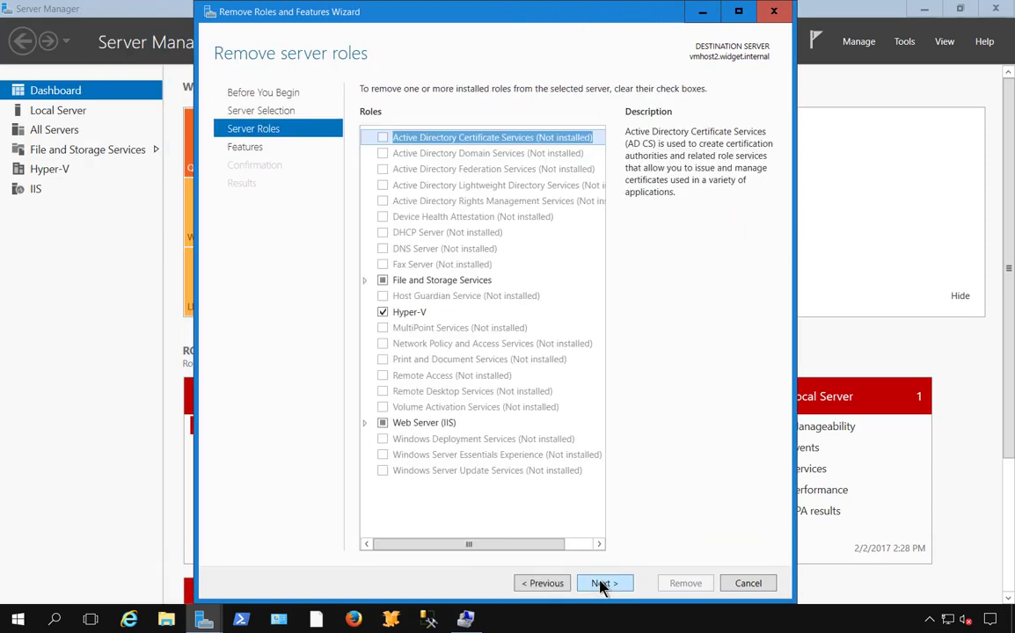
# Step: In the Features list, uncheck Windows Server Backup and begin its removal
pyautogui.click(605, 584)
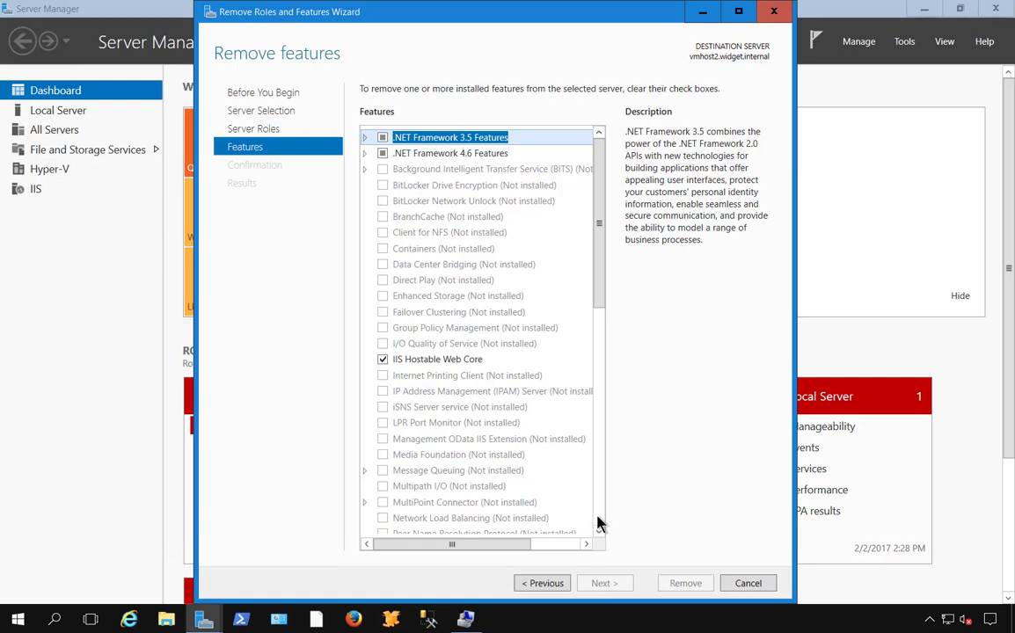
pyautogui.scroll(-3)
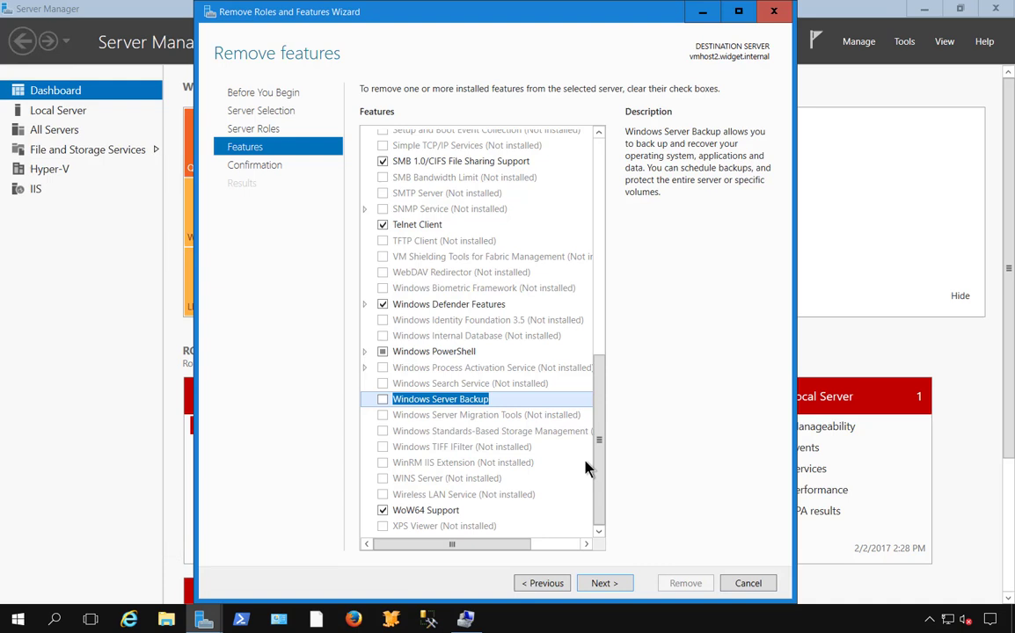
pyautogui.moveTo(605, 584)
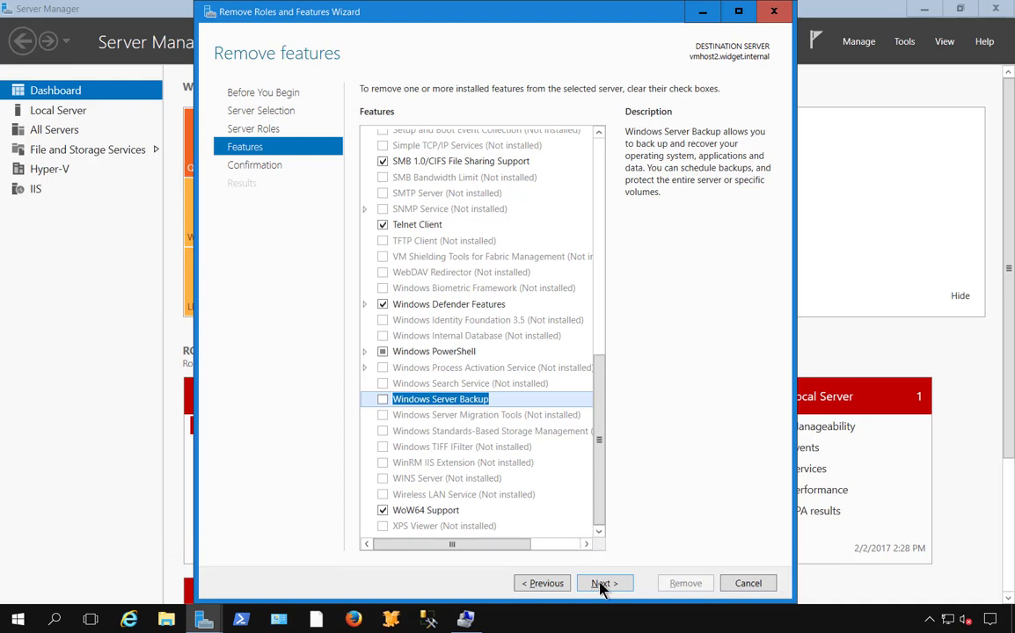
pyautogui.click(686, 584)
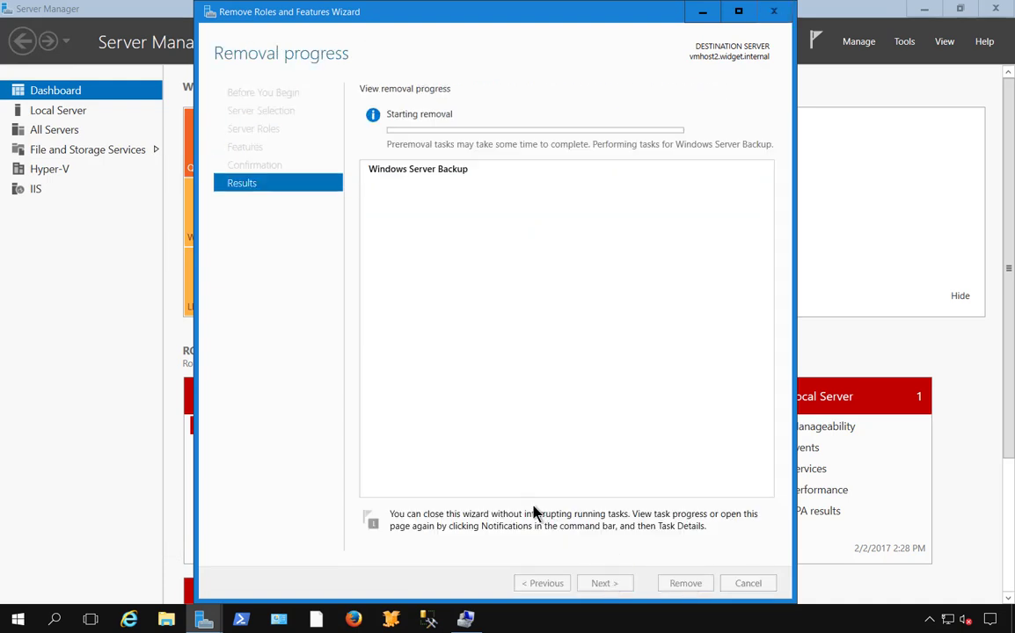
pyautogui.moveTo(547, 485)
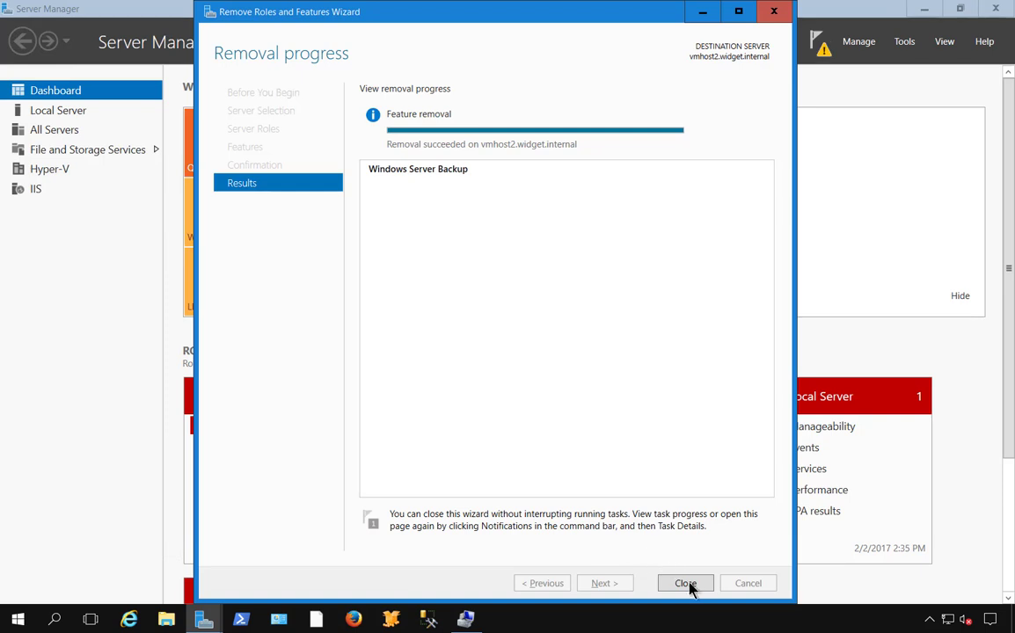
# Step: Close the finished wizard and check the Tools menu for Windows Server Backup
pyautogui.click(686, 584)
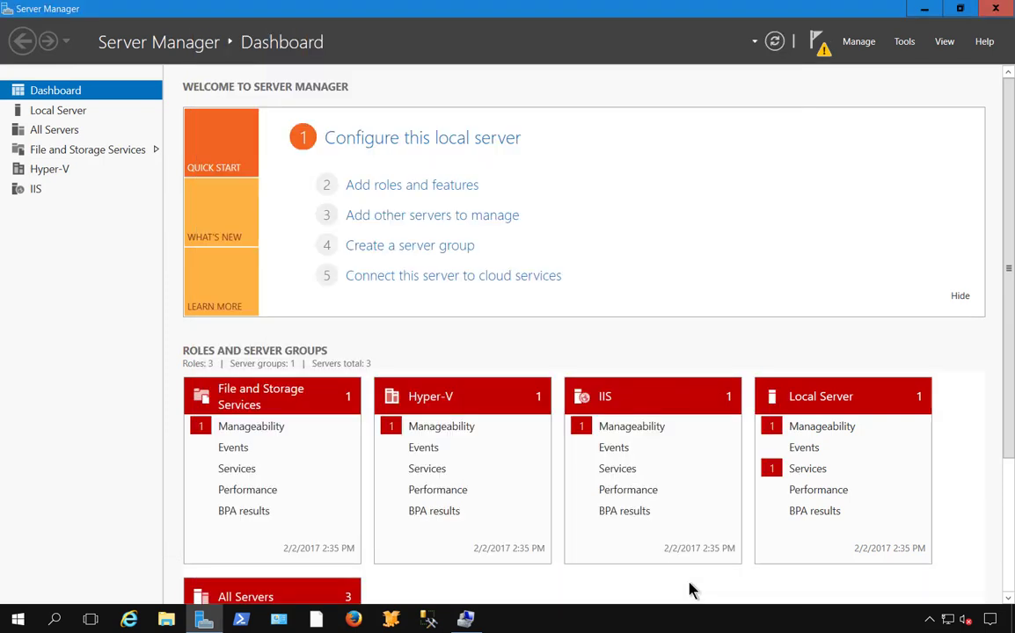
pyautogui.moveTo(924, 54)
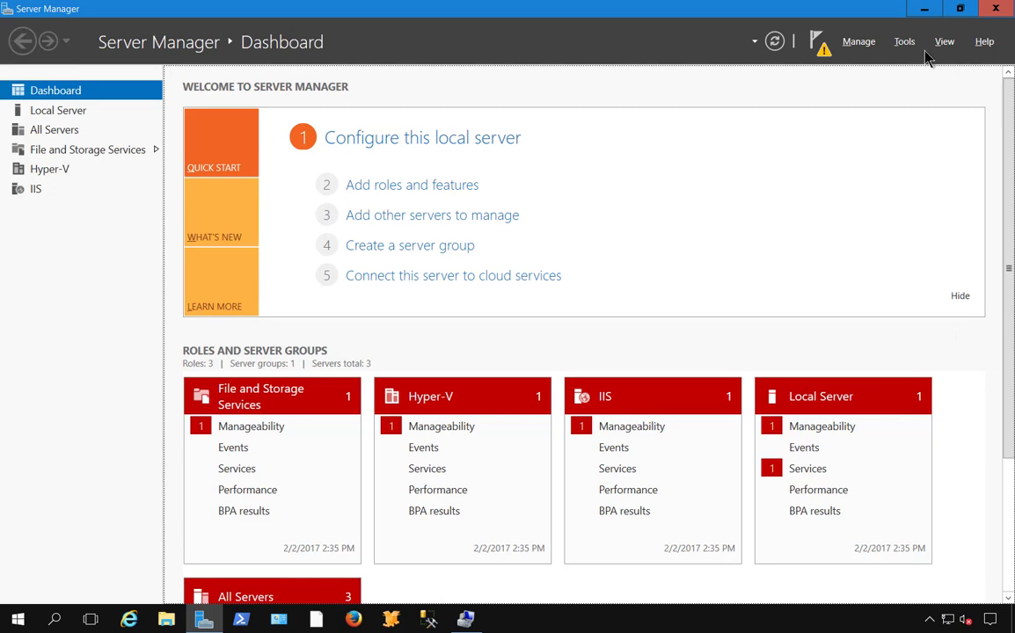
pyautogui.click(904, 42)
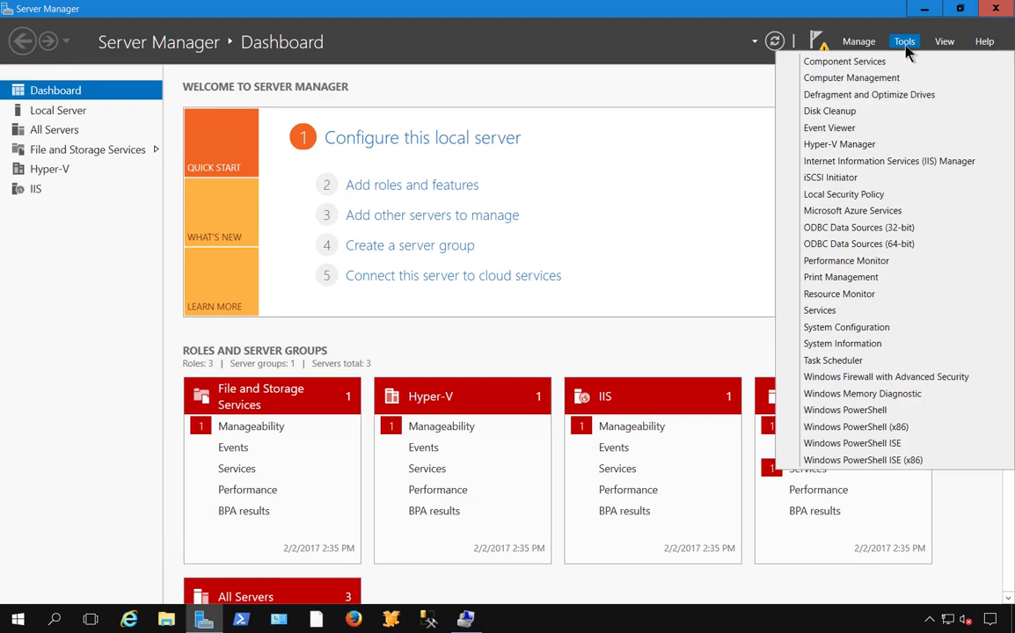
pyautogui.moveTo(897, 55)
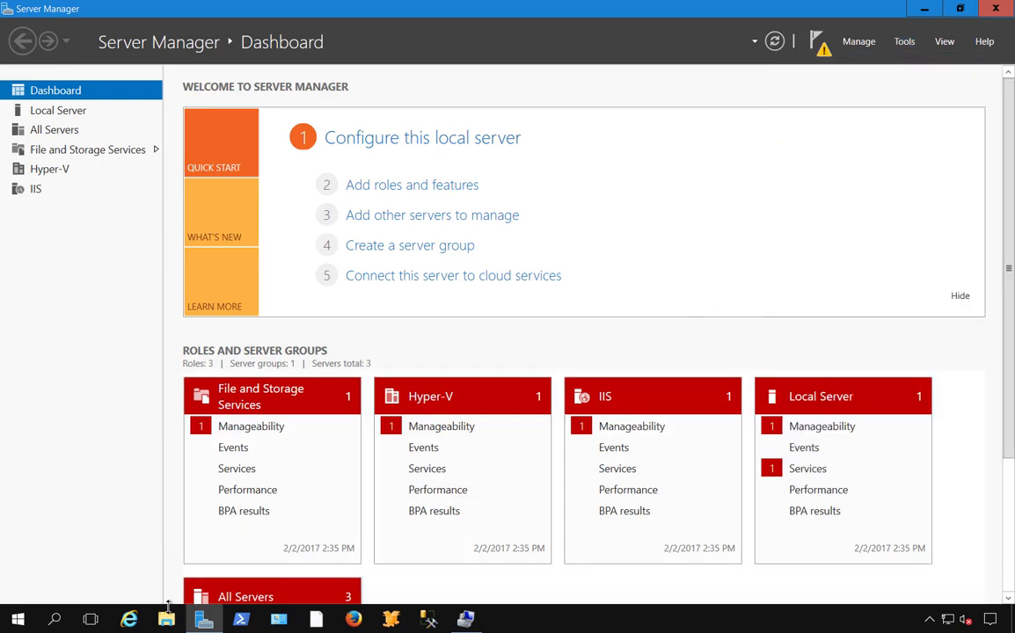
# Step: In File Explorer's This PC view, highlight the New Volume (H:) drive
pyautogui.click(165, 619)
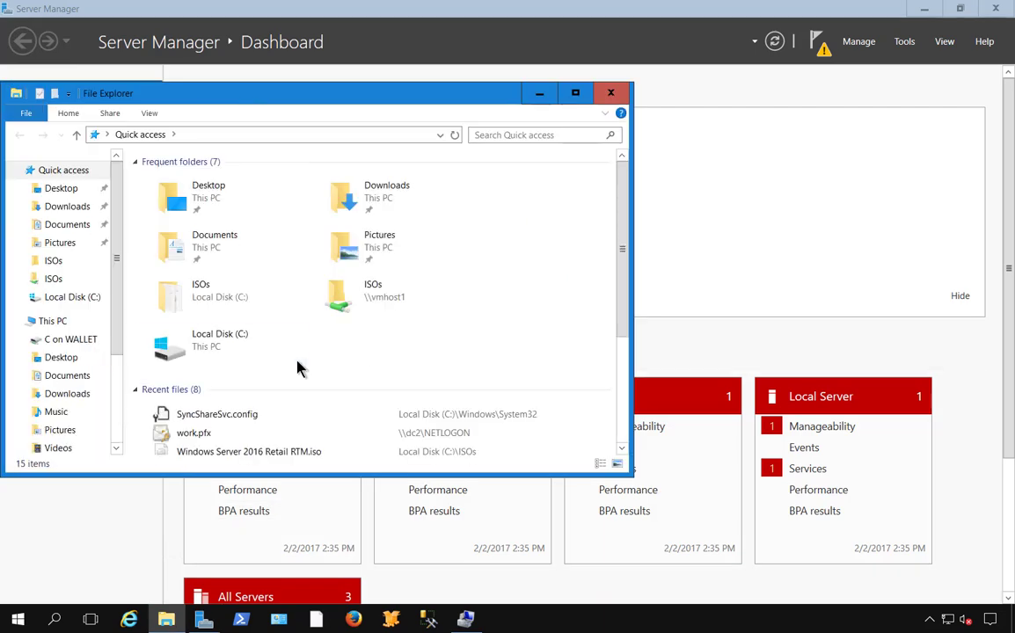
pyautogui.scroll(-3)
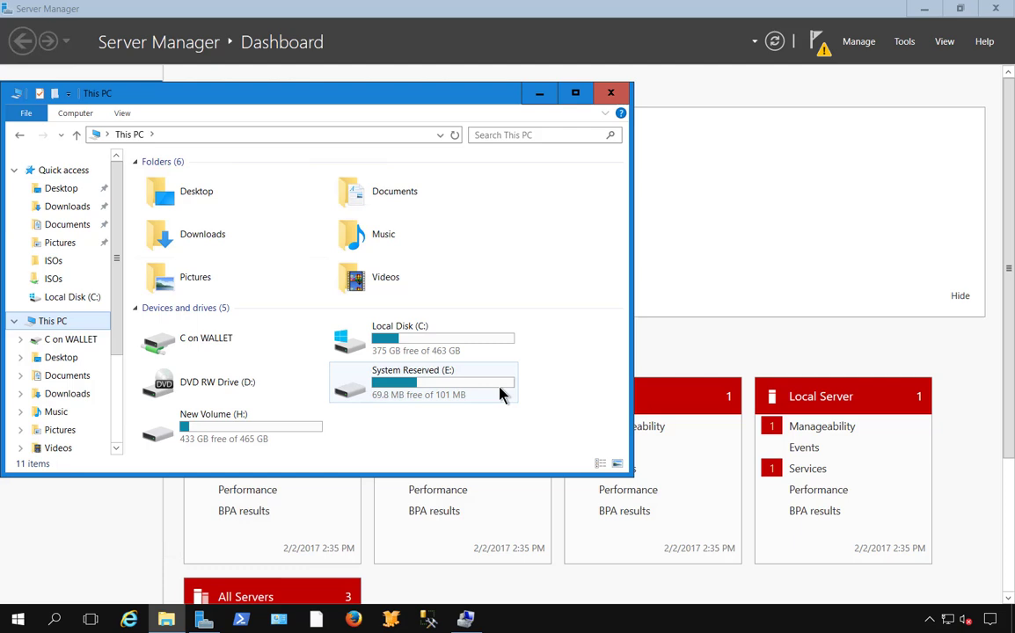
pyautogui.click(232, 427)
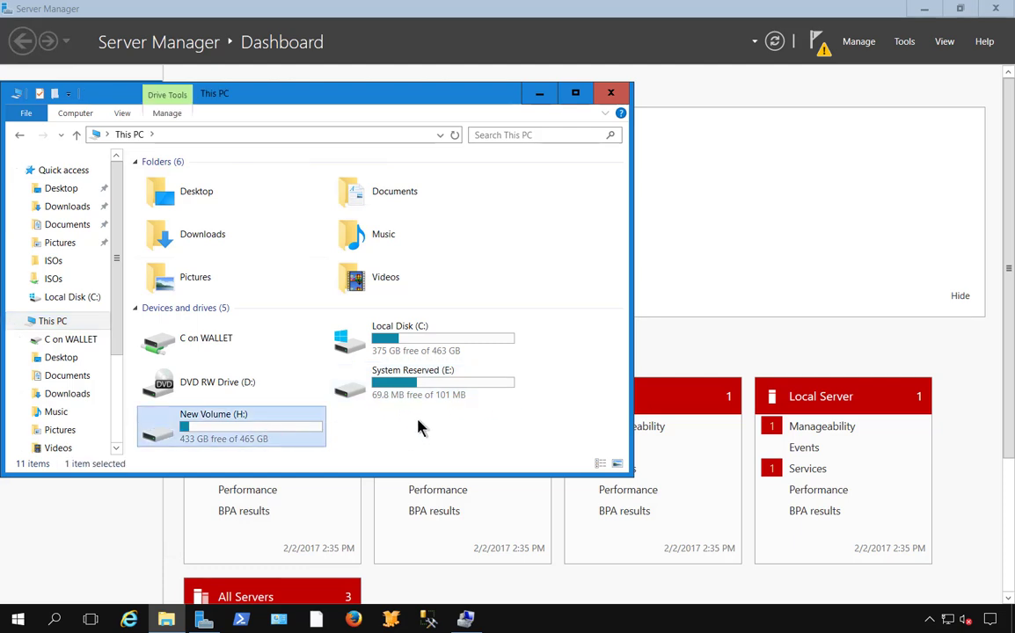